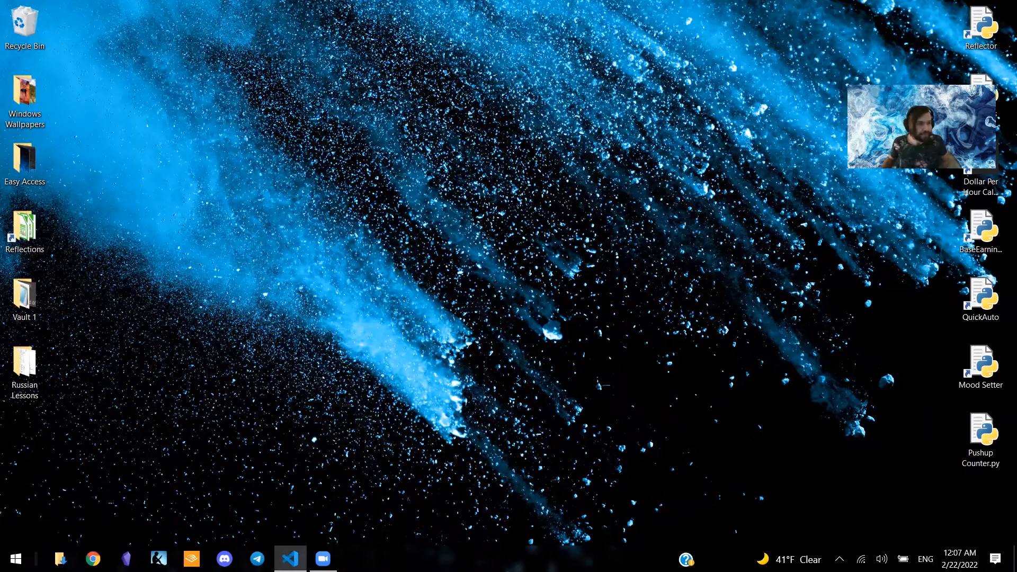
- Launch Visual Studio Code from the taskbar with the Django backend project and views.py
click(290, 559)
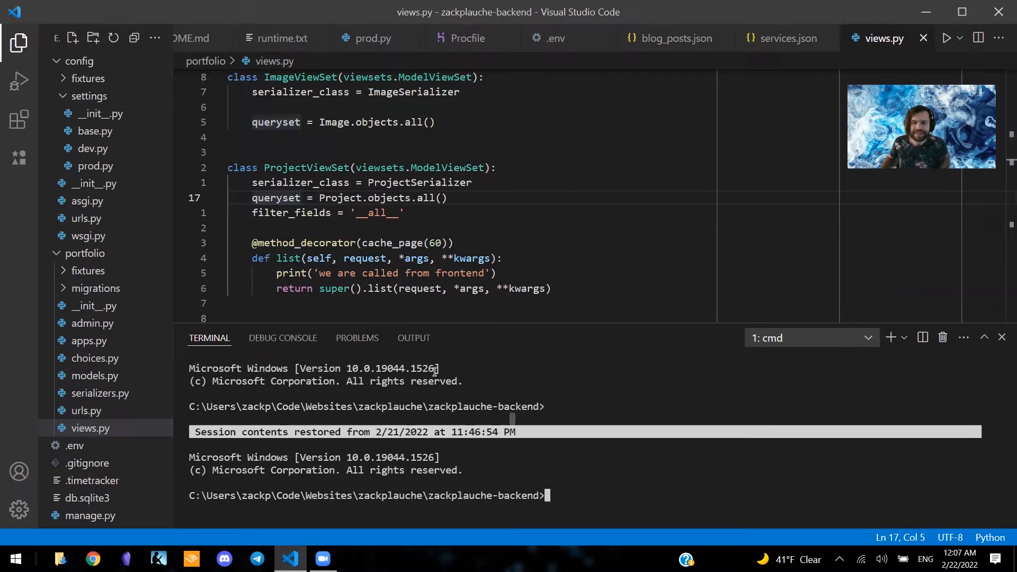
- Run 'pipenv shell' in the terminal to activate the virtual environment
text(pipenv shell)
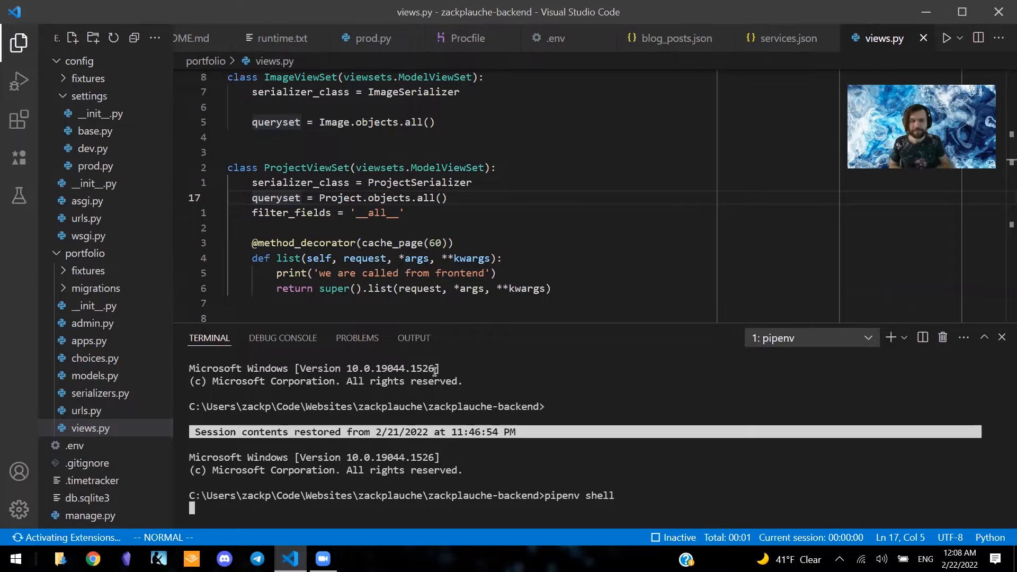
key(Enter)
text(py manage.py generate_secret_key)
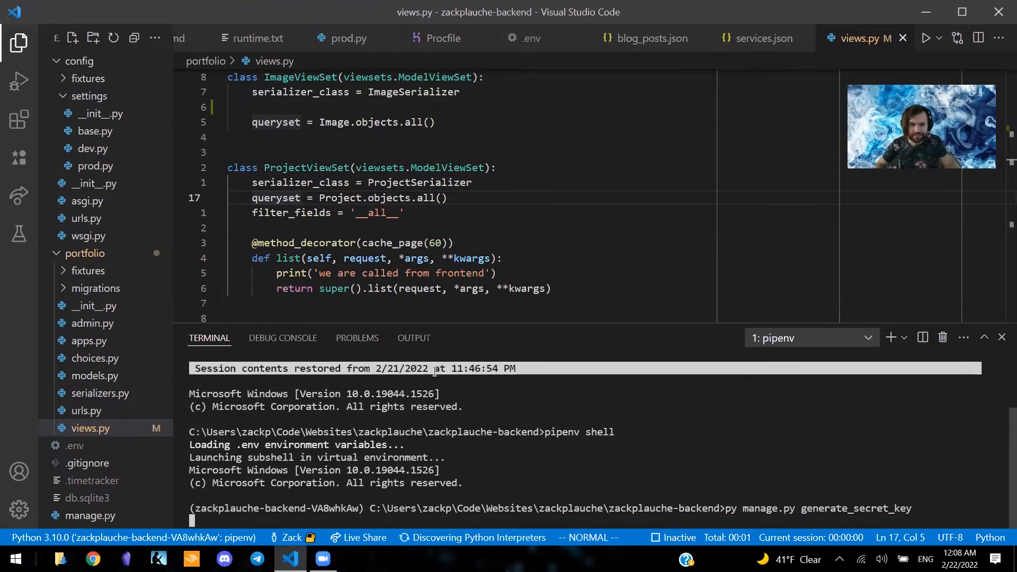
key(Enter)
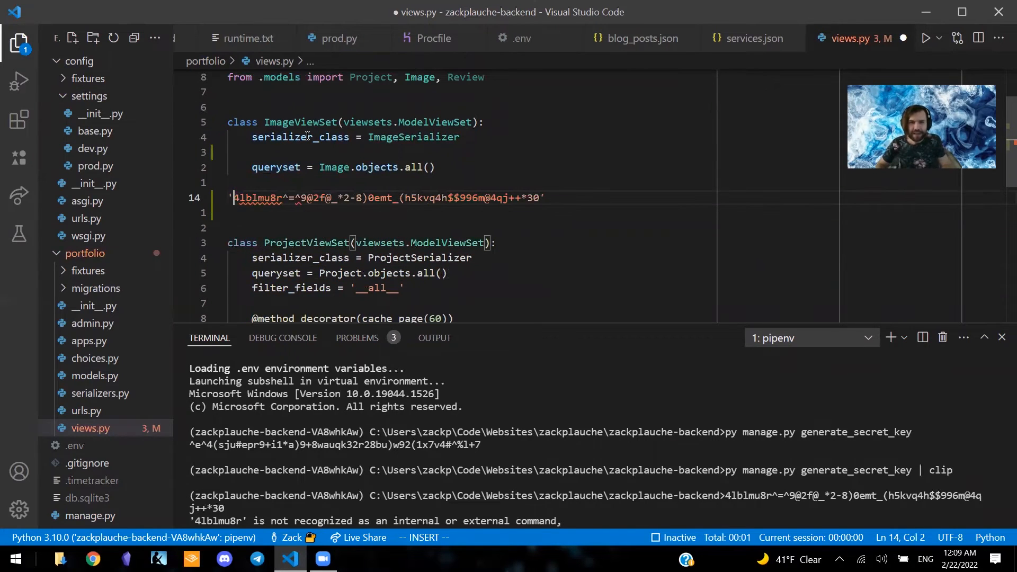
- Save views.py with the pasted secret key using Ctrl+S
key(ctrl+s)
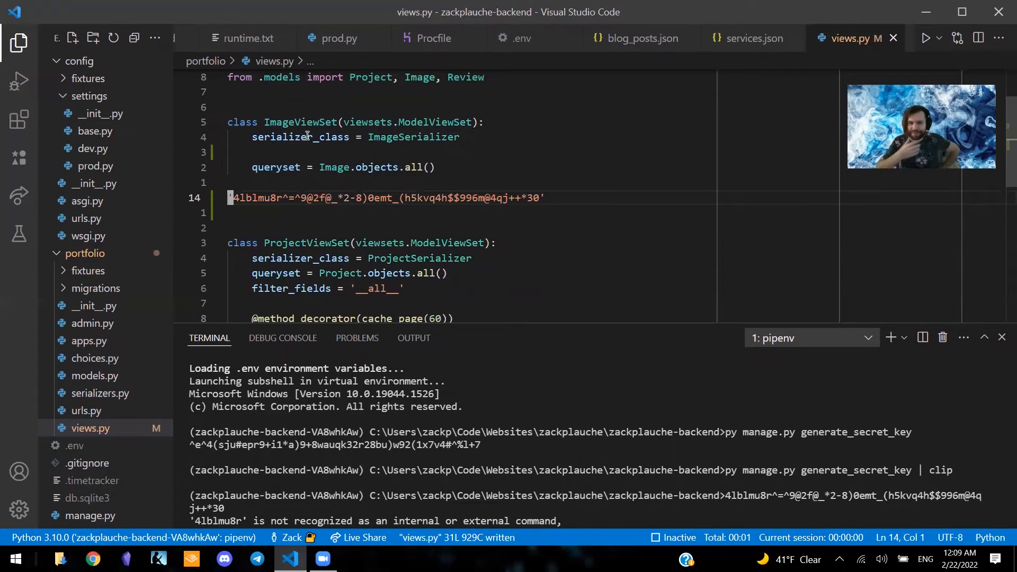